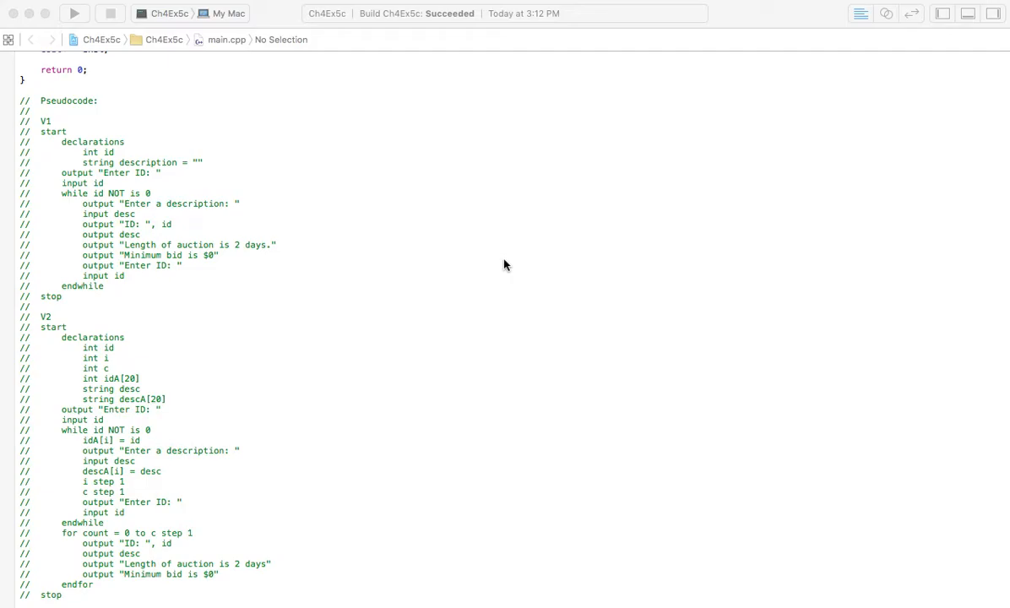
mouse_move(238, 251)
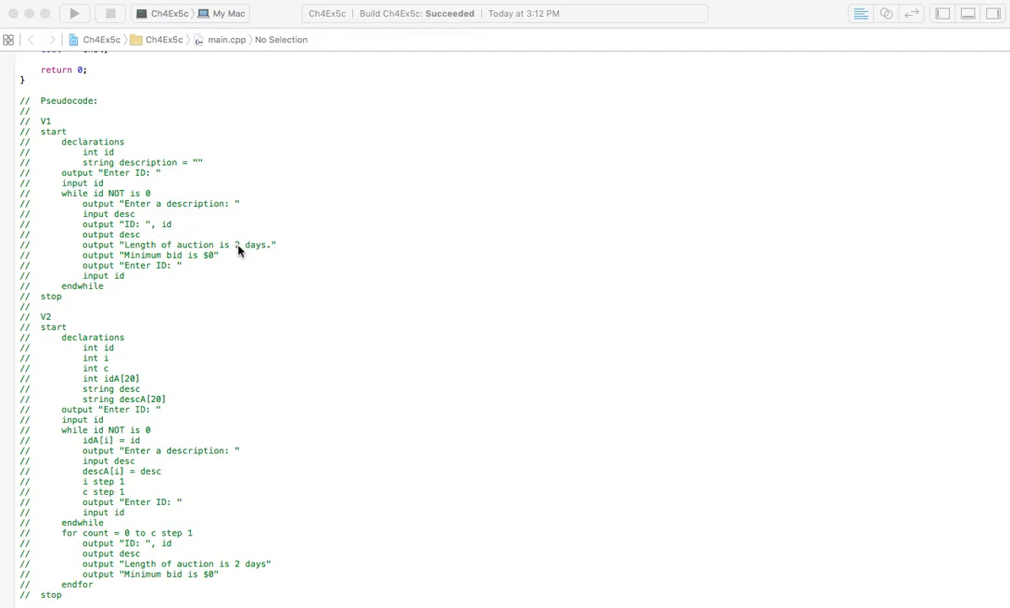
mouse_move(241, 274)
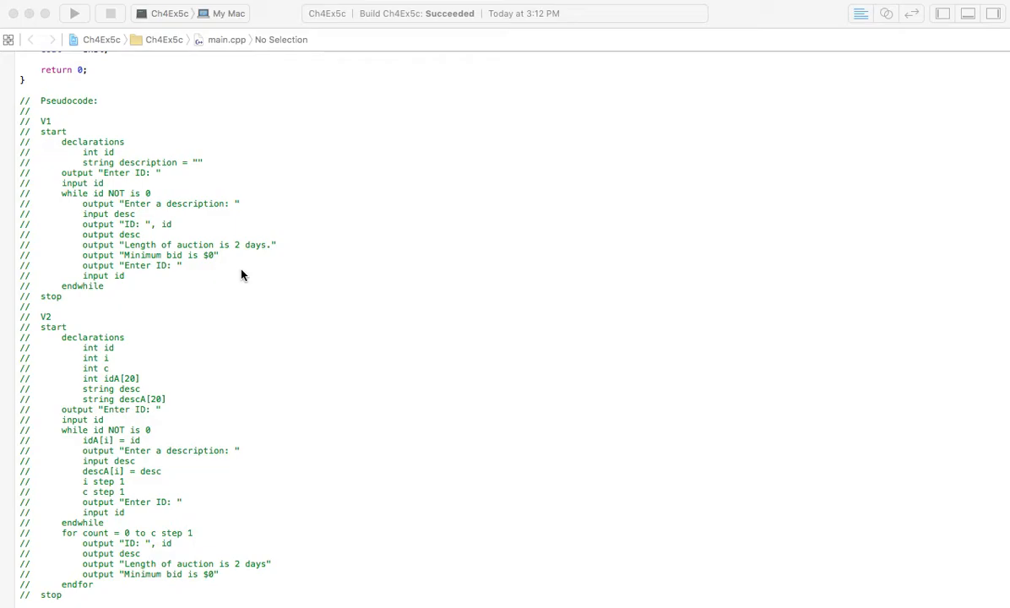
mouse_move(128, 265)
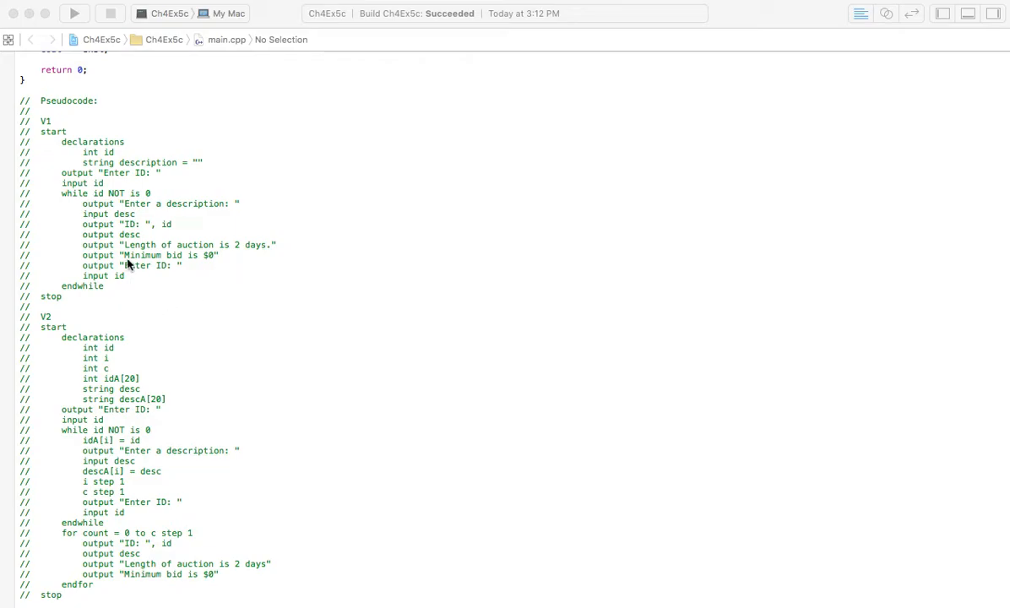
mouse_move(122, 359)
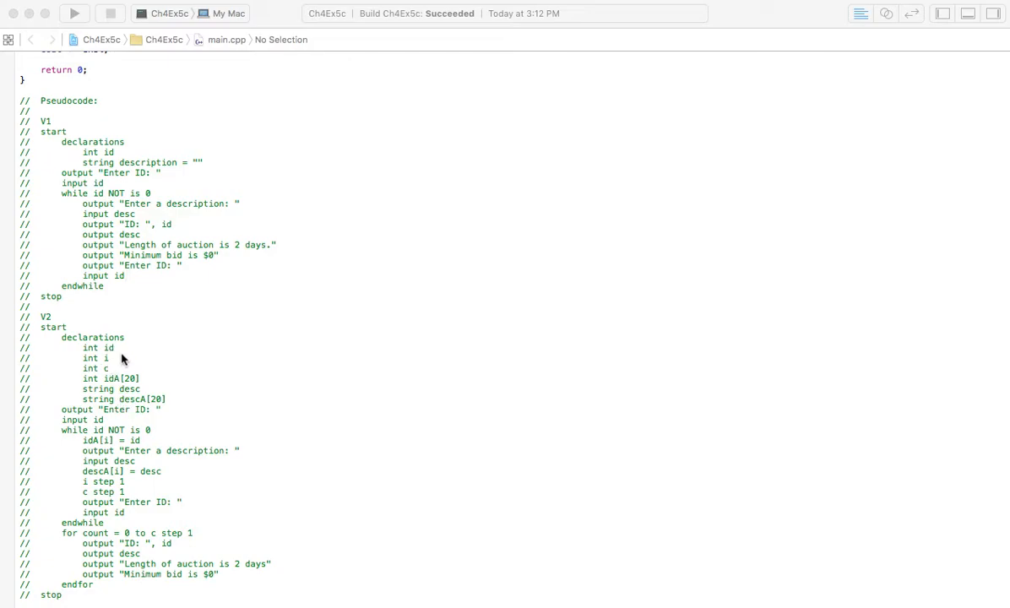
mouse_move(154, 388)
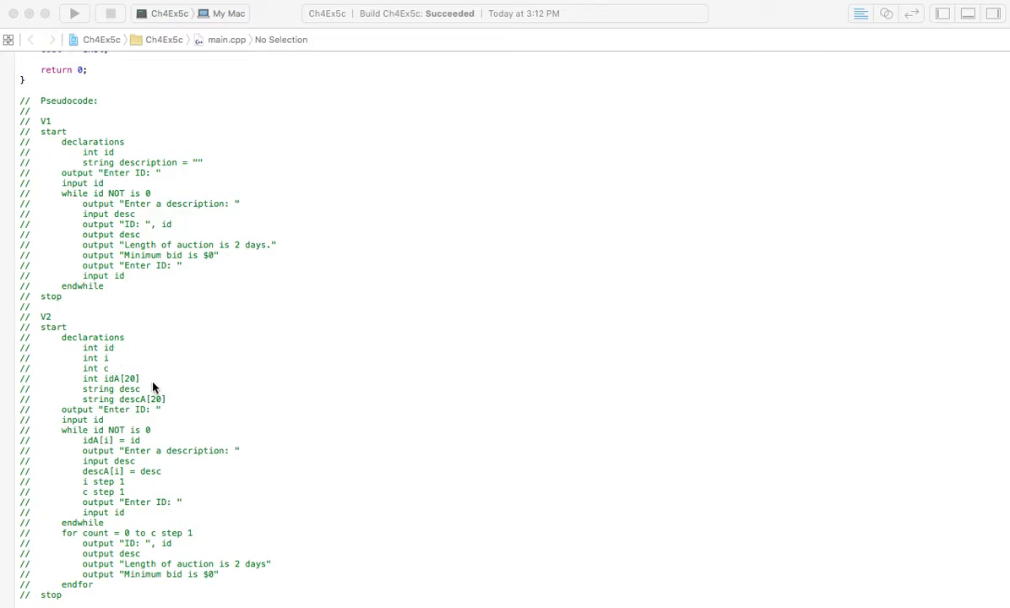
mouse_move(179, 418)
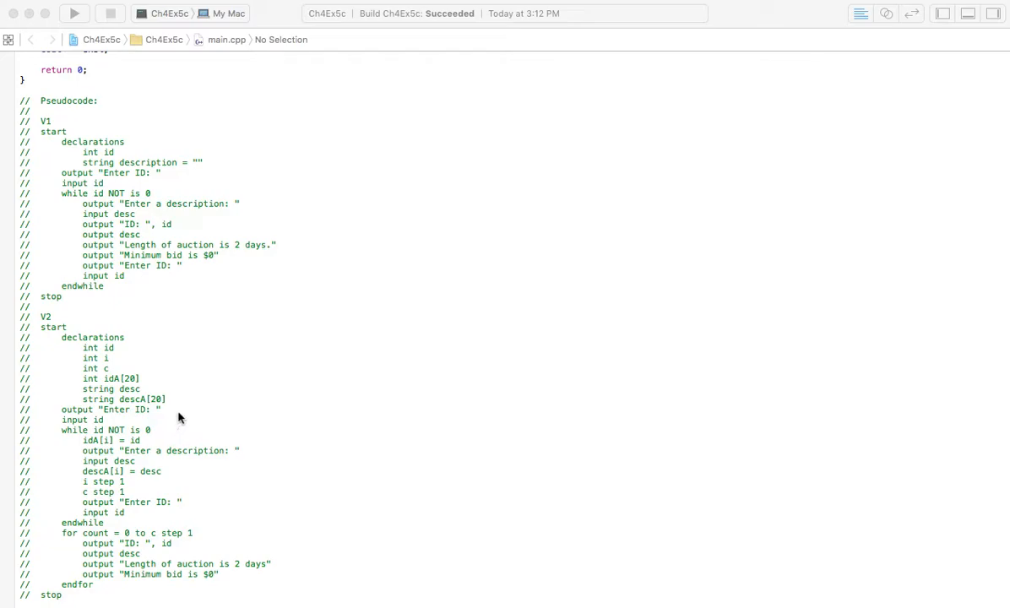
mouse_move(177, 392)
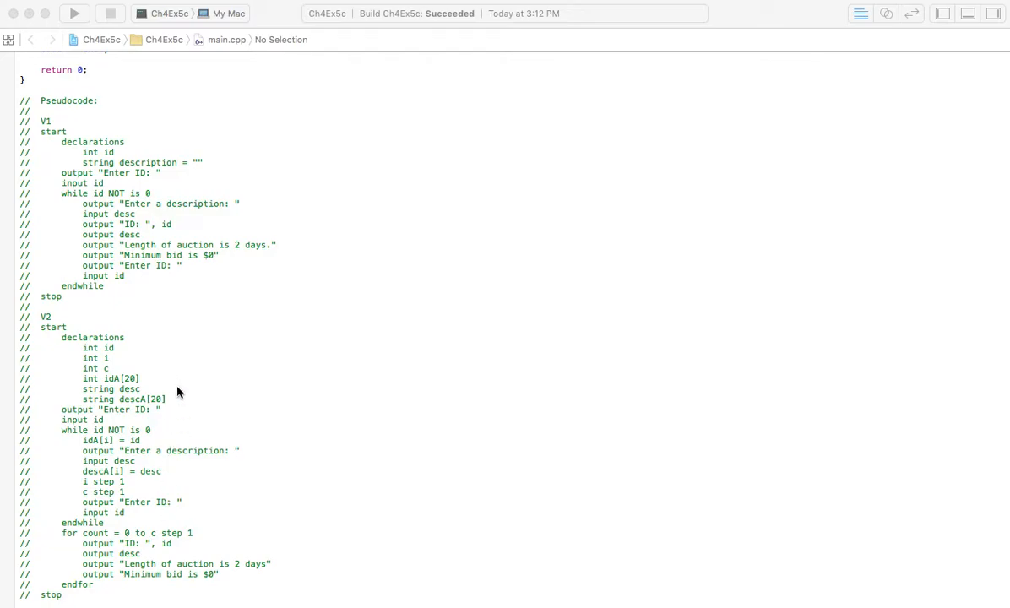
mouse_move(108, 314)
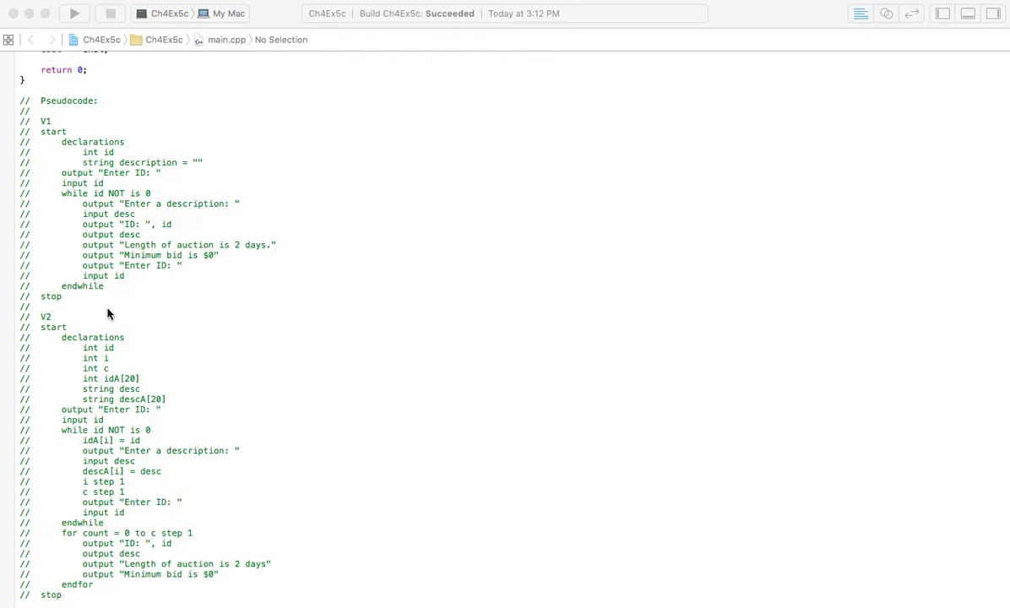
mouse_move(154, 136)
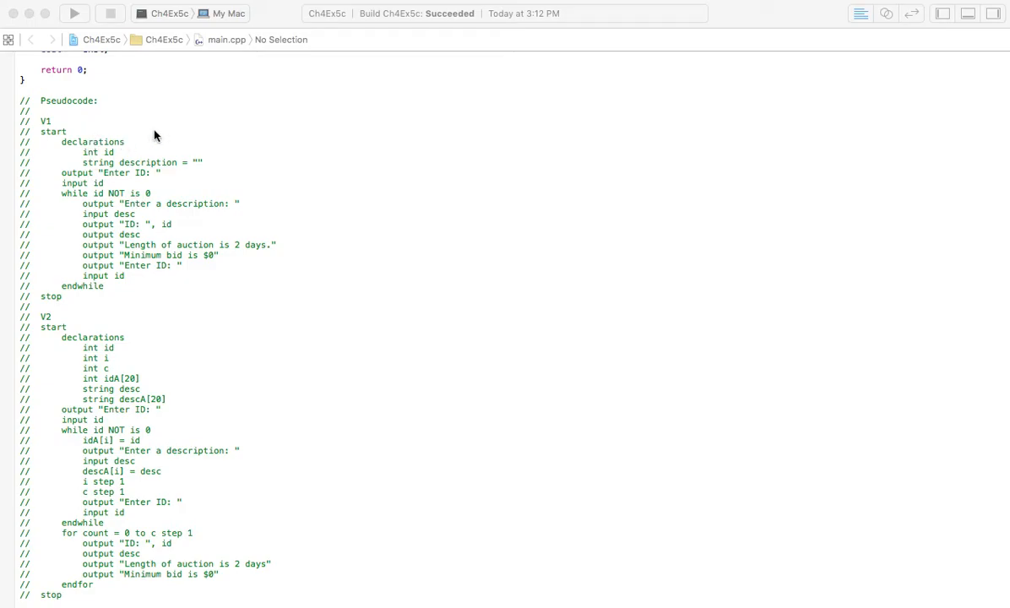
mouse_move(296, 313)
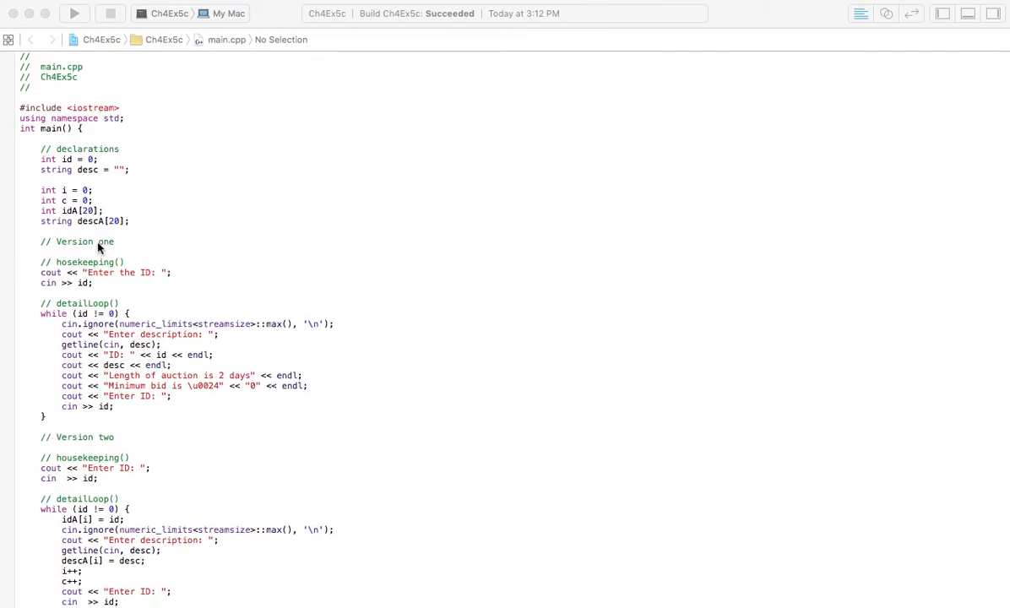
Scroll through main.cpp's C++ code and V1/V2 pseudocode comments, returning to the top declarations.
scroll(down, 3)
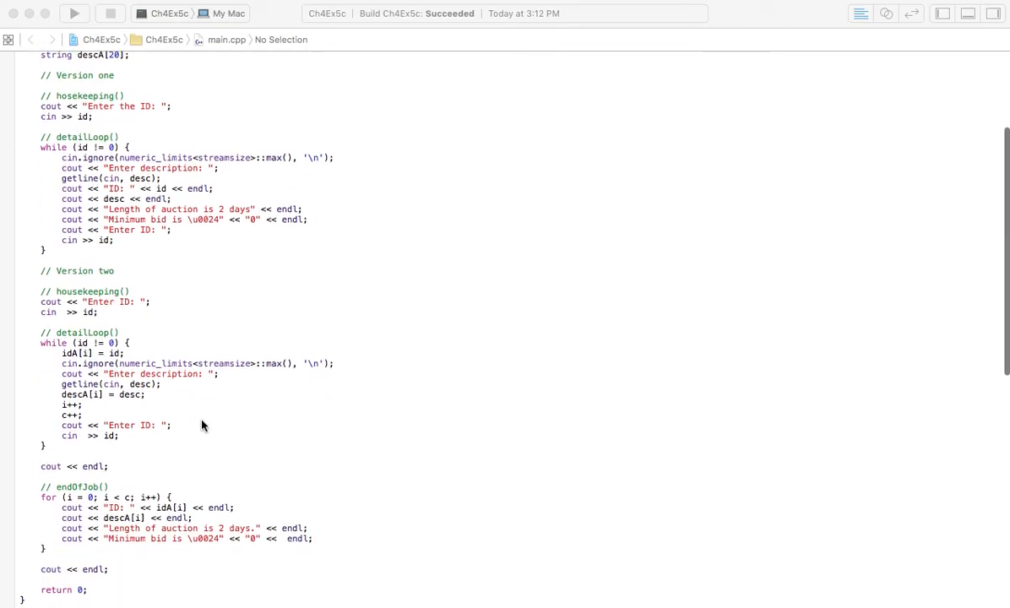
scroll(down, 3)
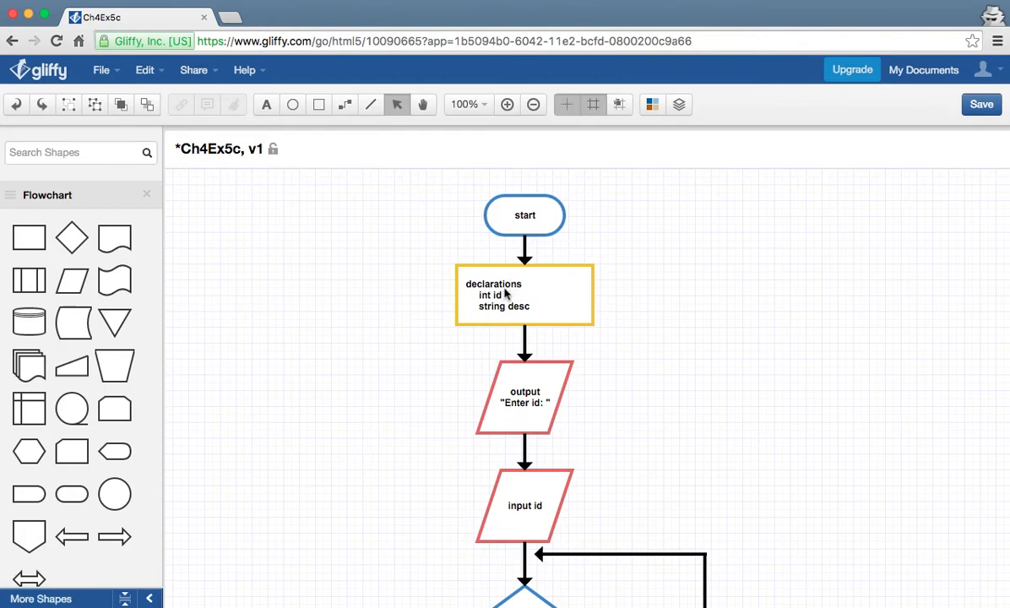
scroll(down, 3)
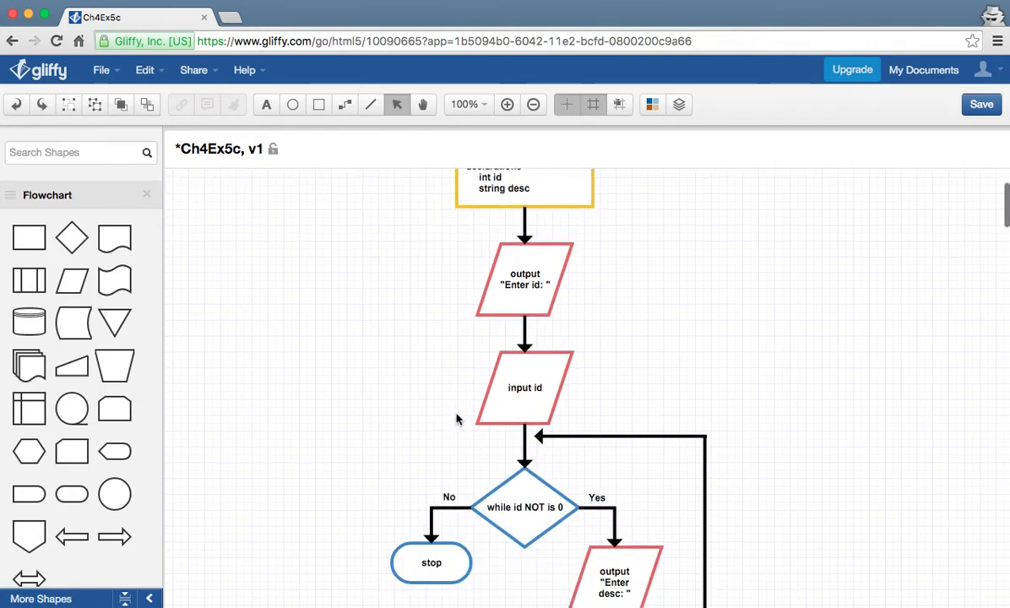
scroll(down, 3)
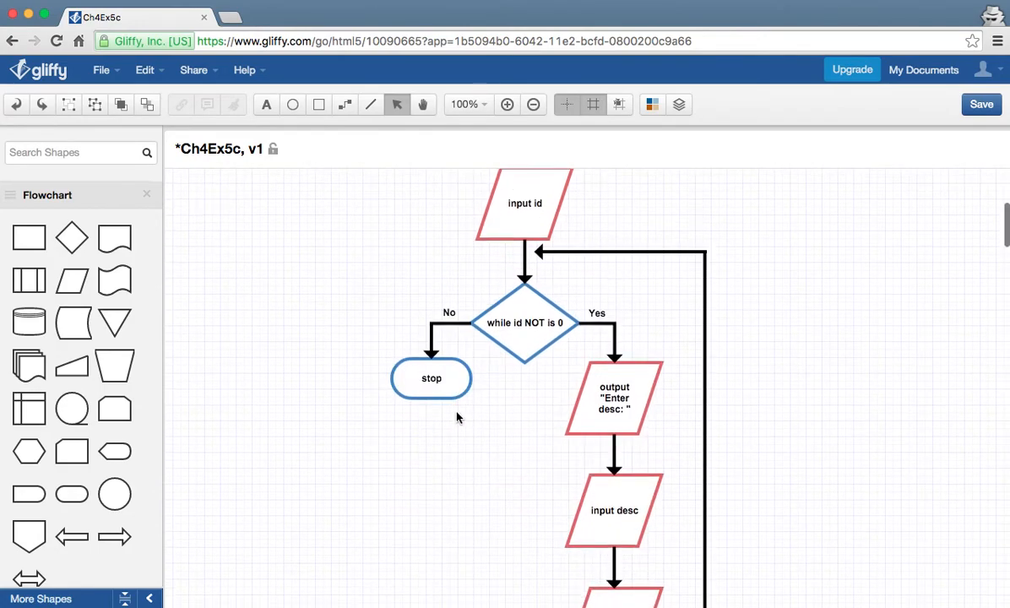
scroll(down, 3)
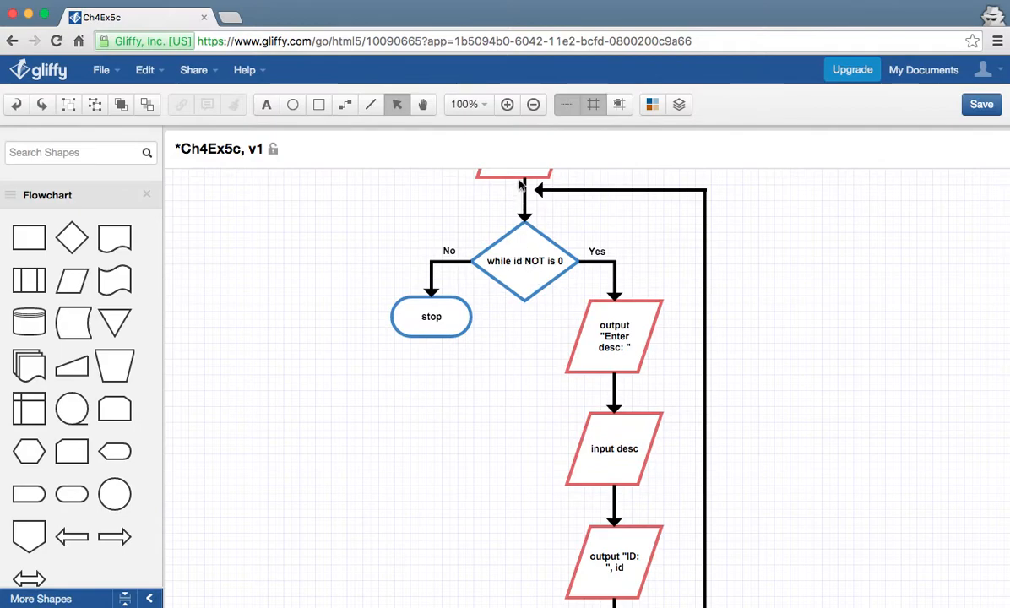
scroll(down, 3)
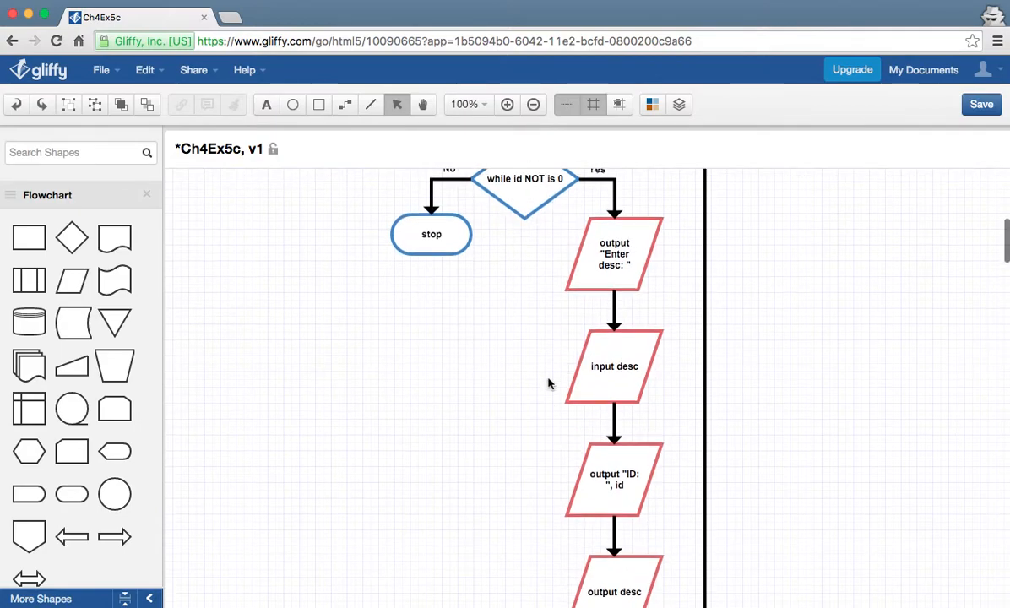
scroll(down, 3)
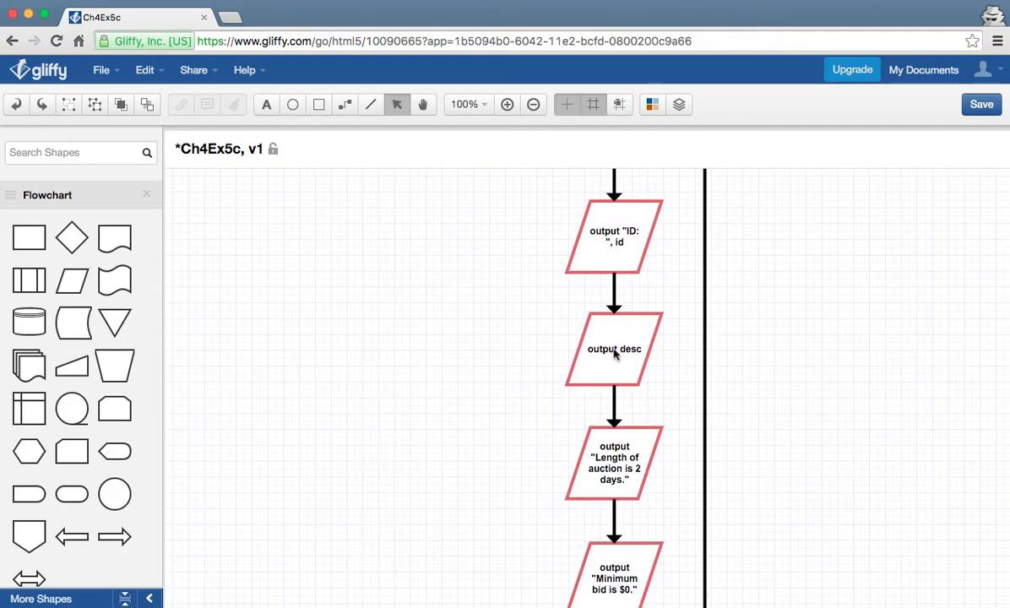
scroll(down, 3)
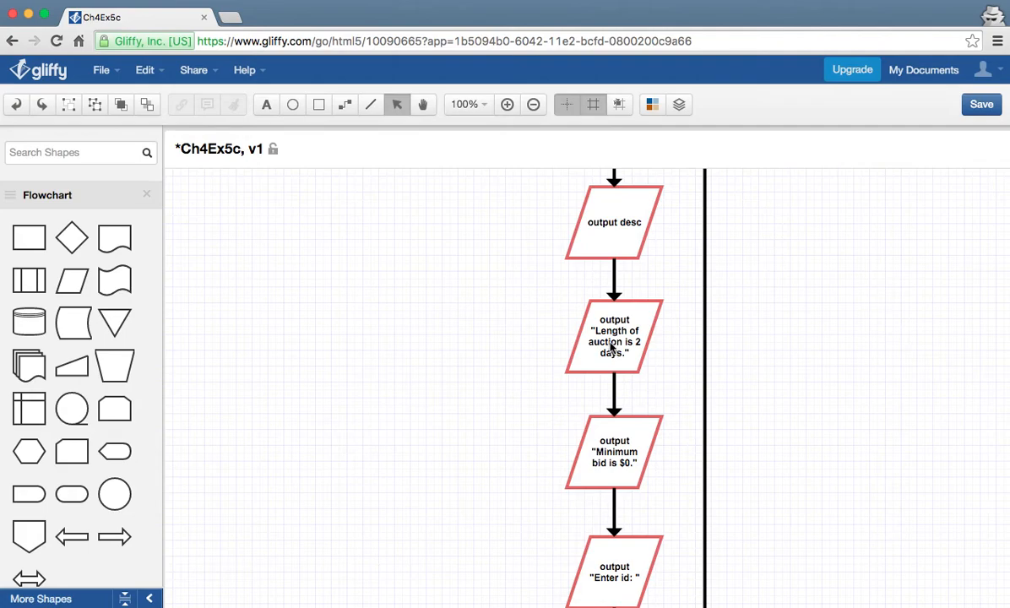
scroll(down, 3)
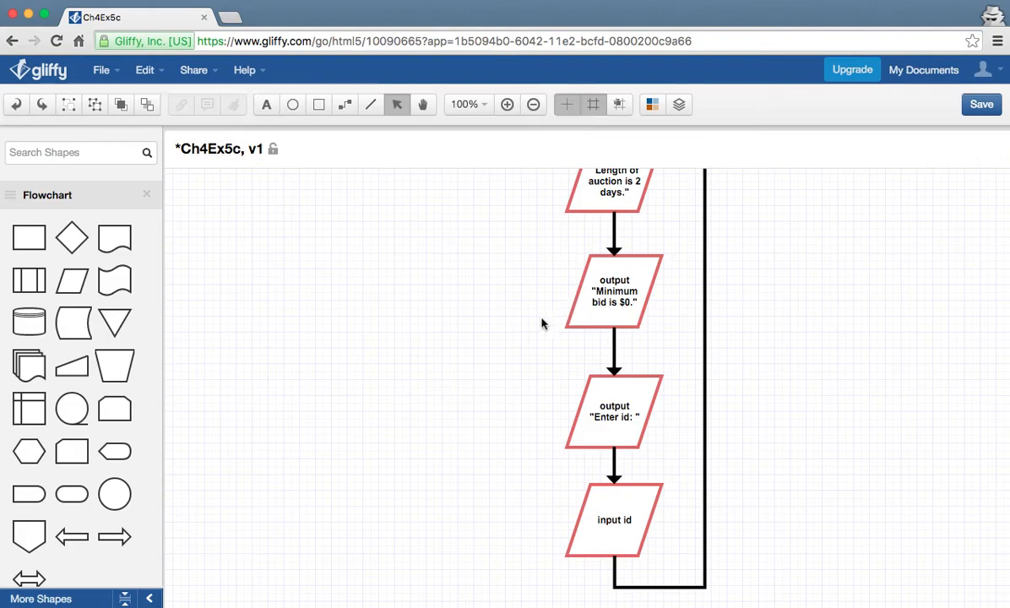
scroll(down, 3)
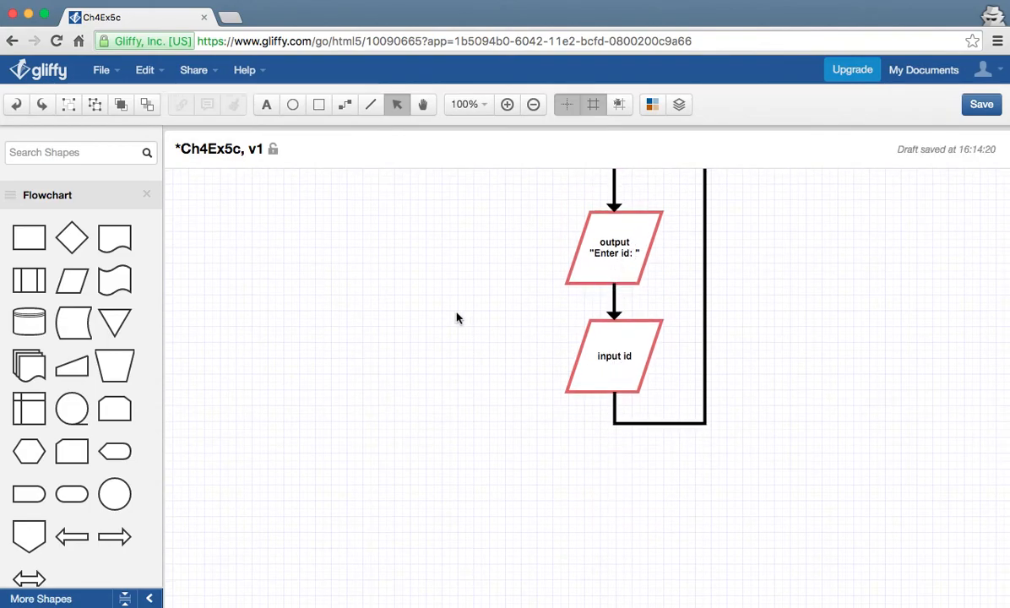
scroll(down, 3)
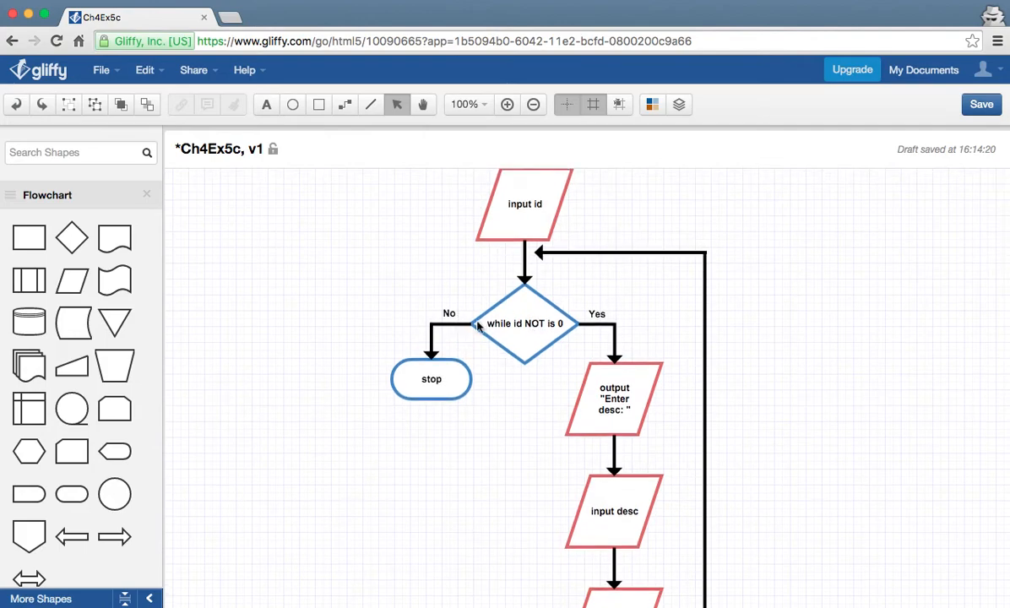
mouse_move(573, 329)
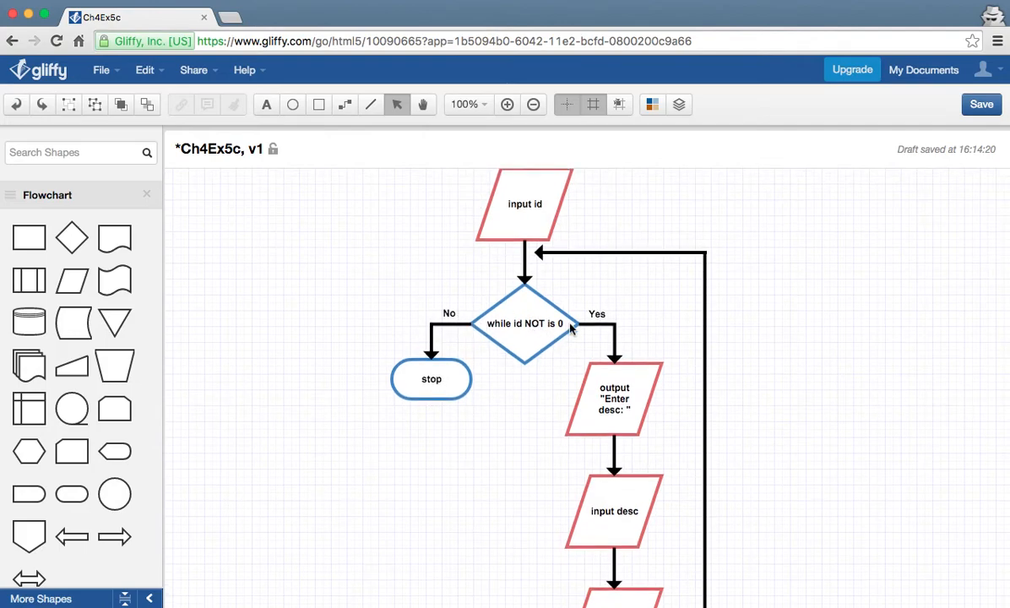
mouse_move(355, 260)
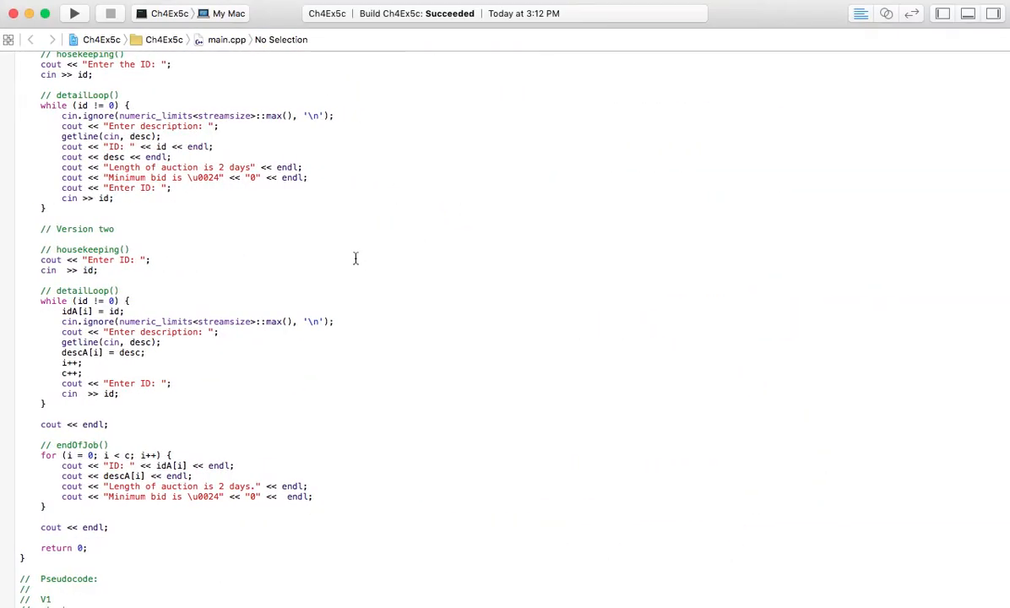
scroll(down, 3)
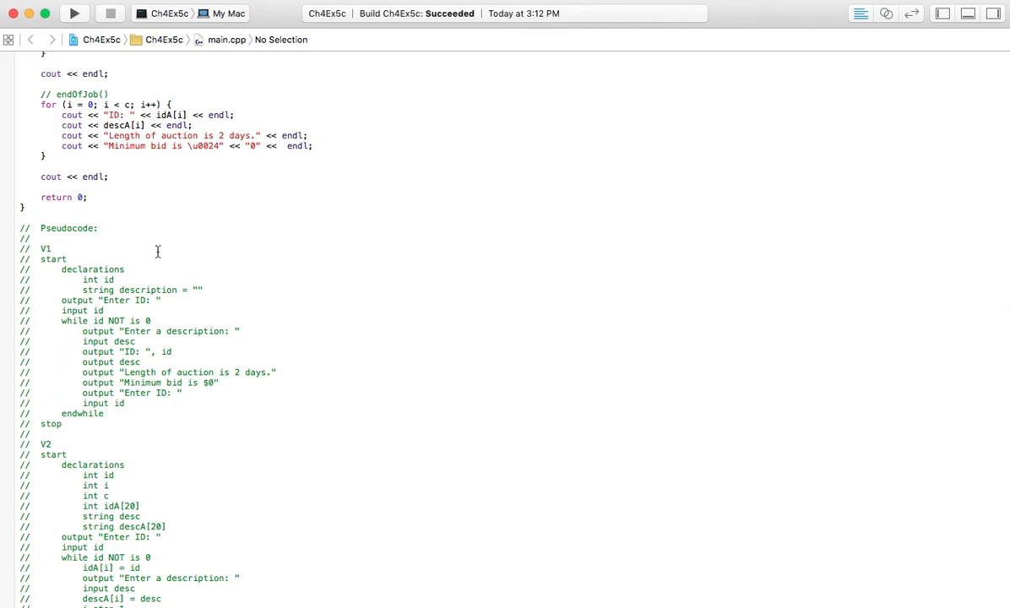
mouse_move(120, 403)
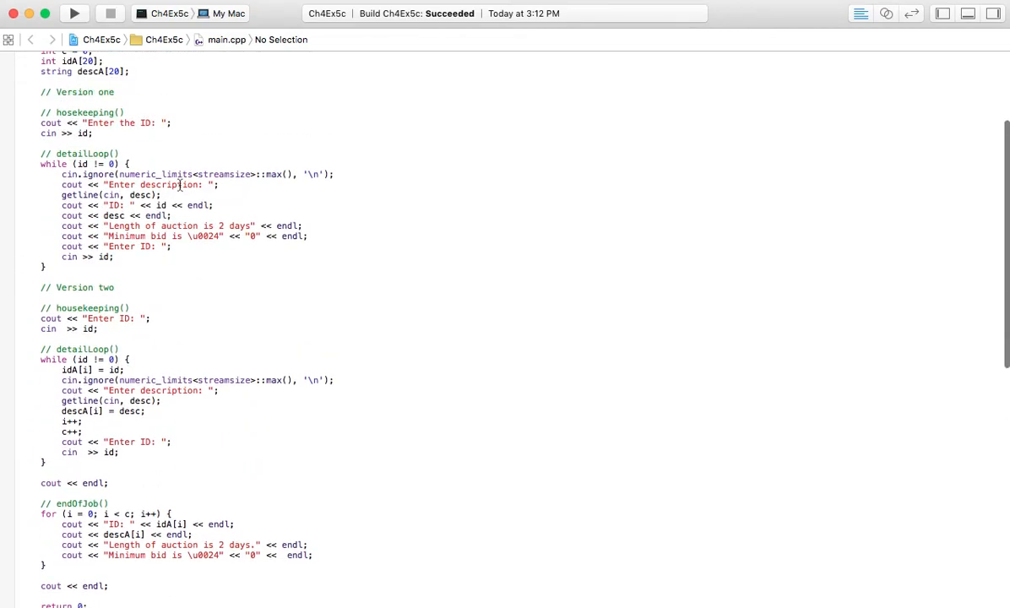
scroll(up, 3)
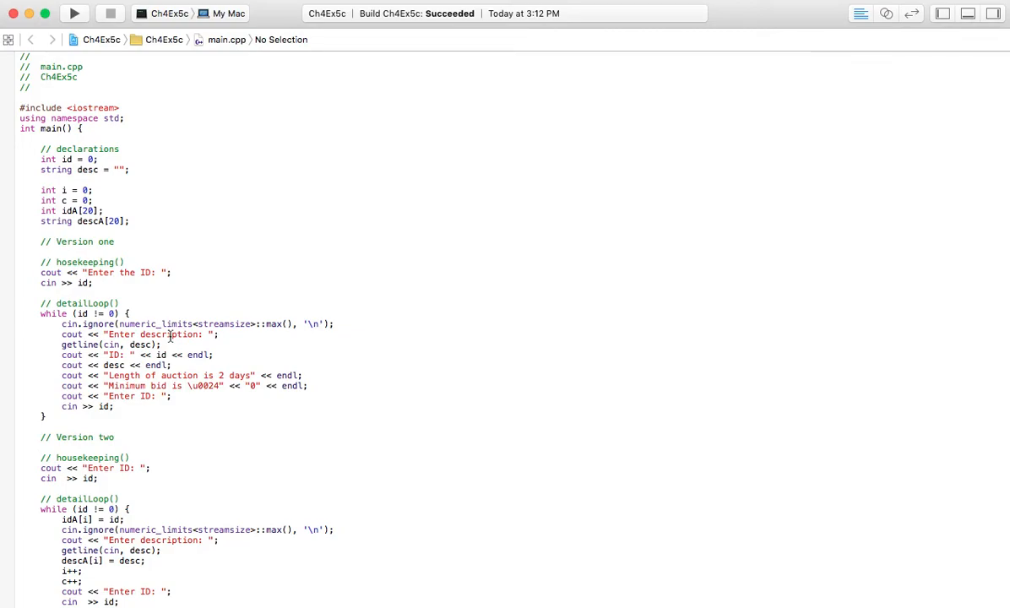
mouse_move(182, 340)
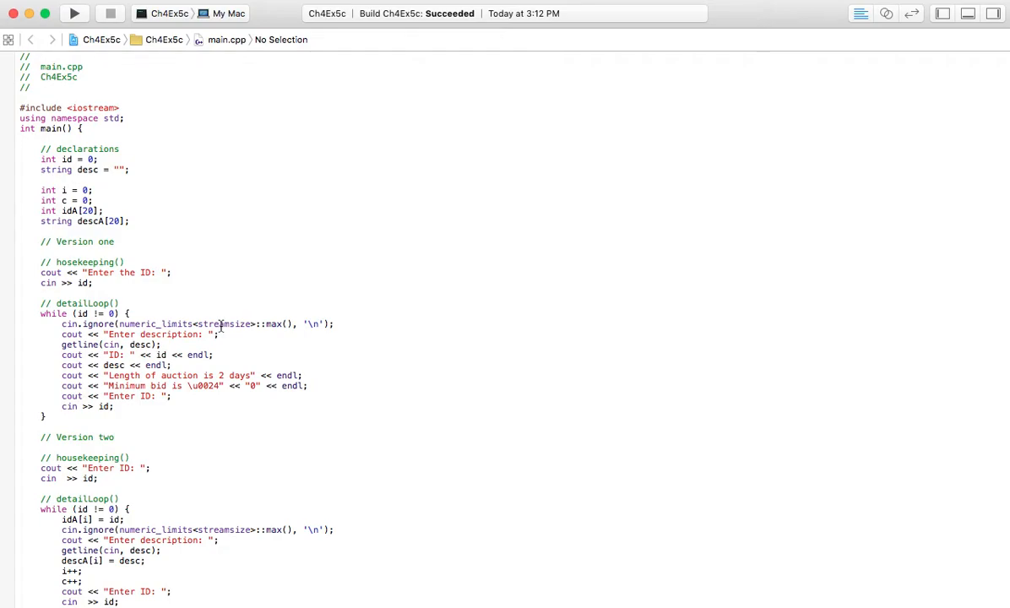
mouse_move(180, 337)
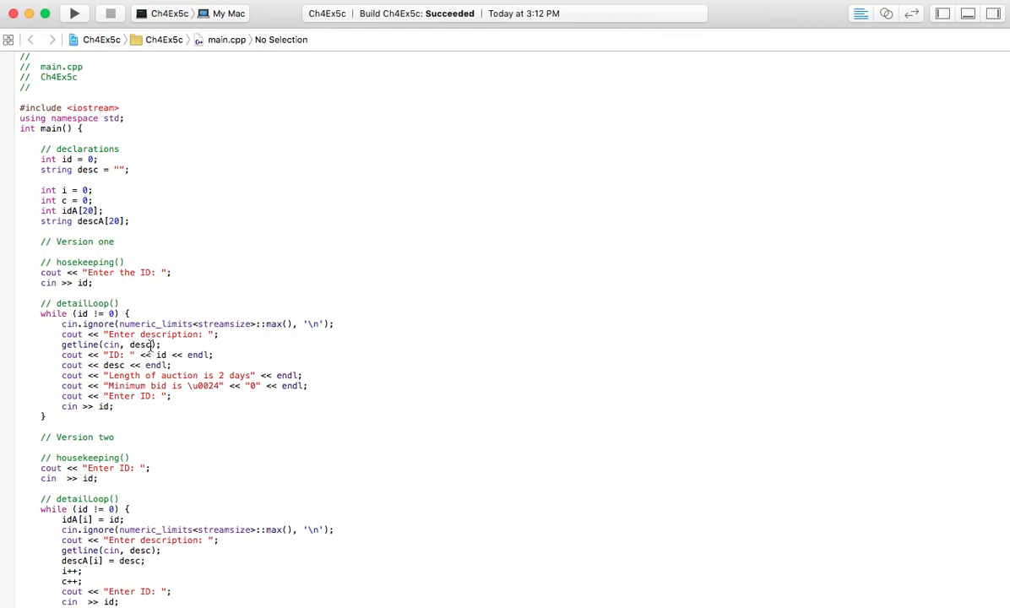
mouse_move(146, 344)
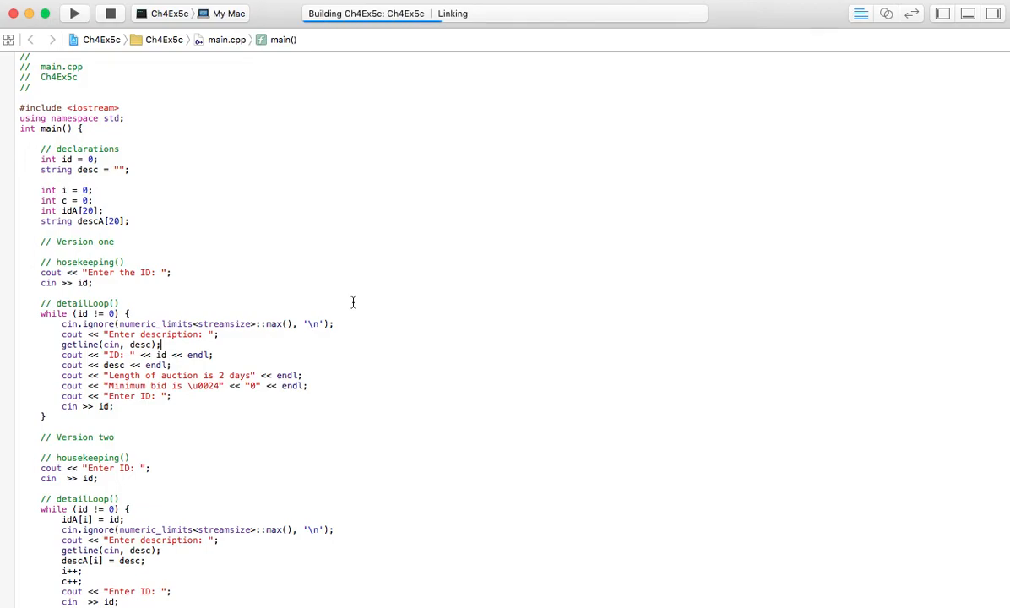
Enter item ID 46 with description 'This is an item.', then ID 0 to end the first loop.
click(74, 13)
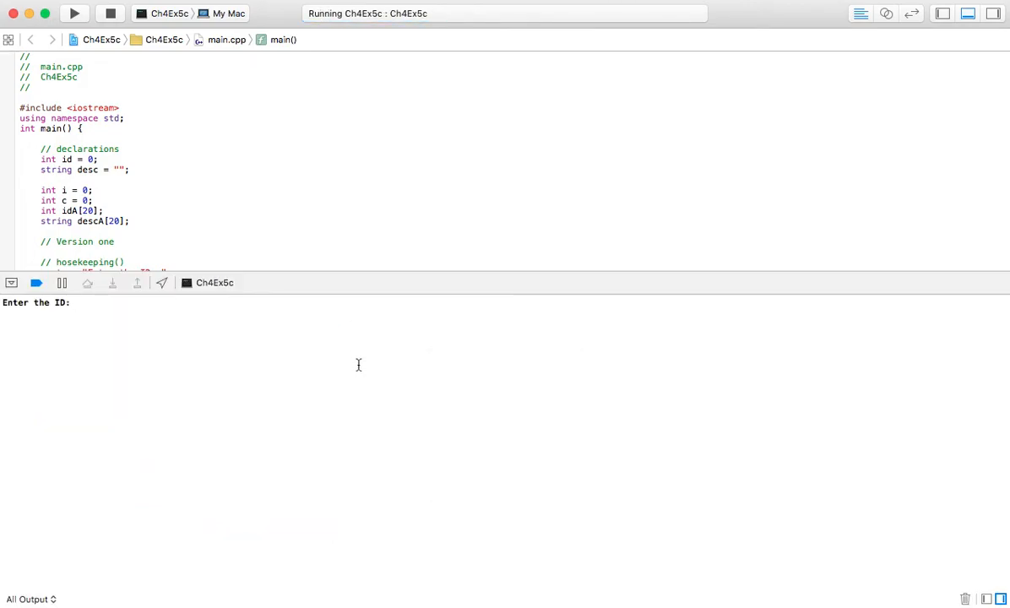
text(46)
text(T)
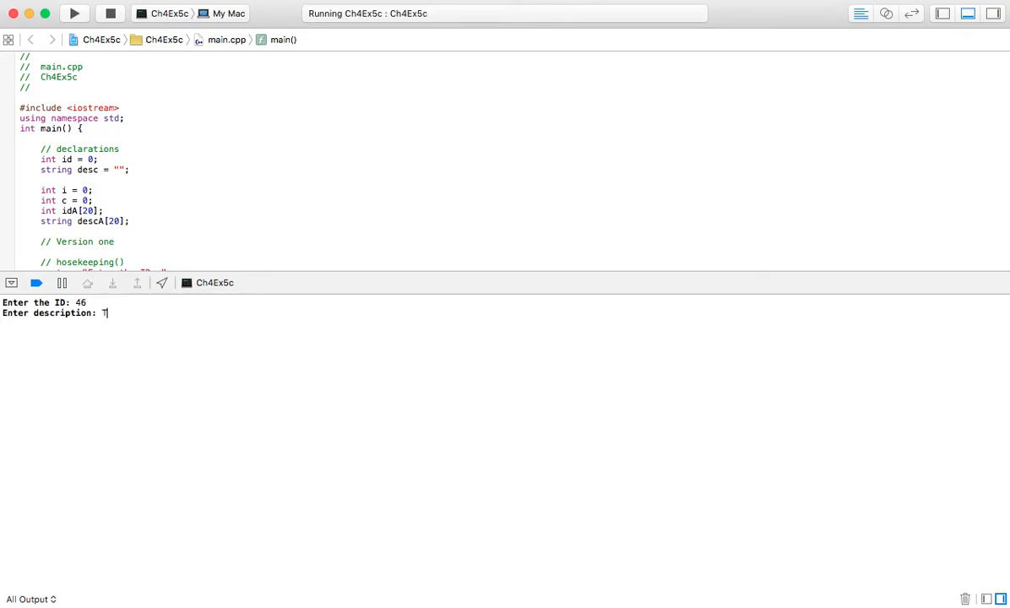
text(his is an item.)
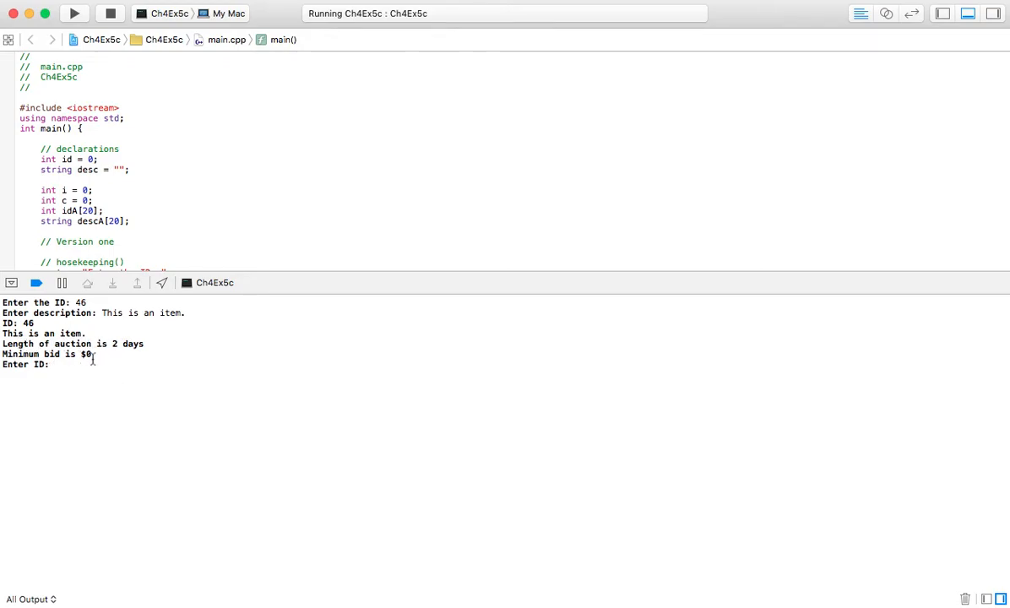
mouse_move(109, 385)
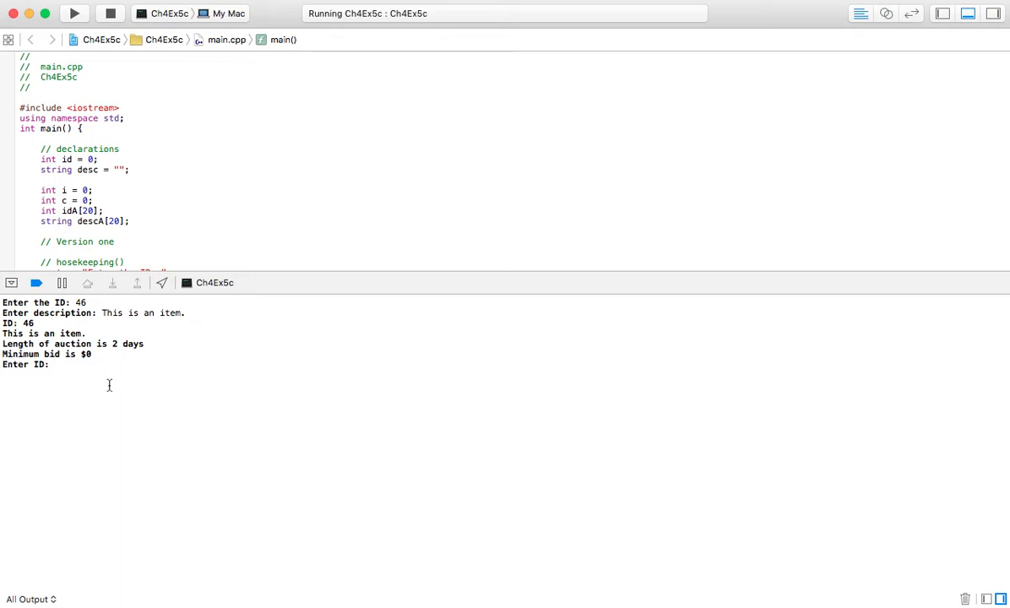
text(0)
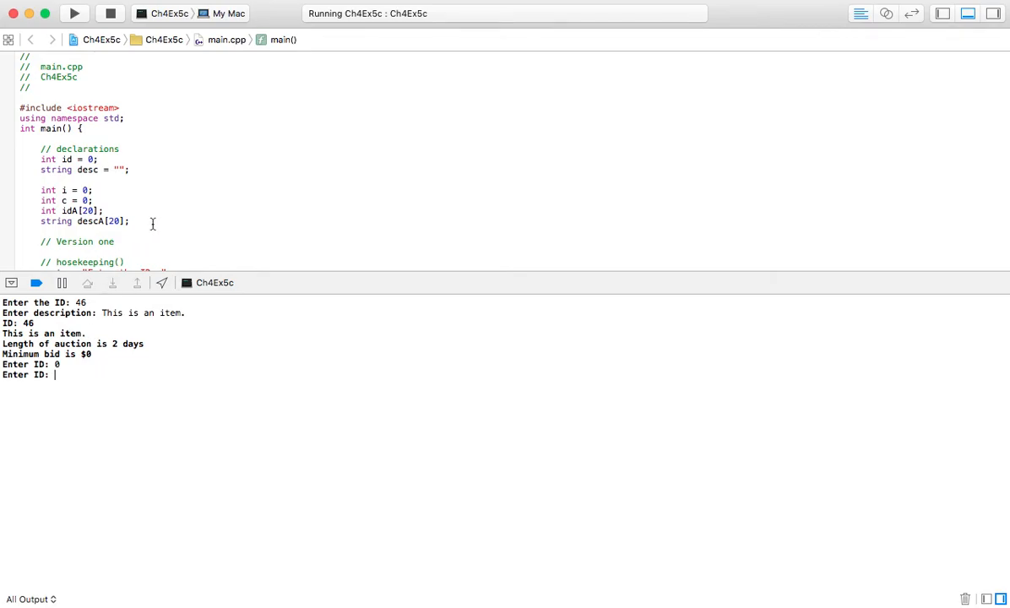
Enter IDs 46, 47, 48 with 'This is one item.', 'This is another item.', 'This is the last item.'.
scroll(down, 3)
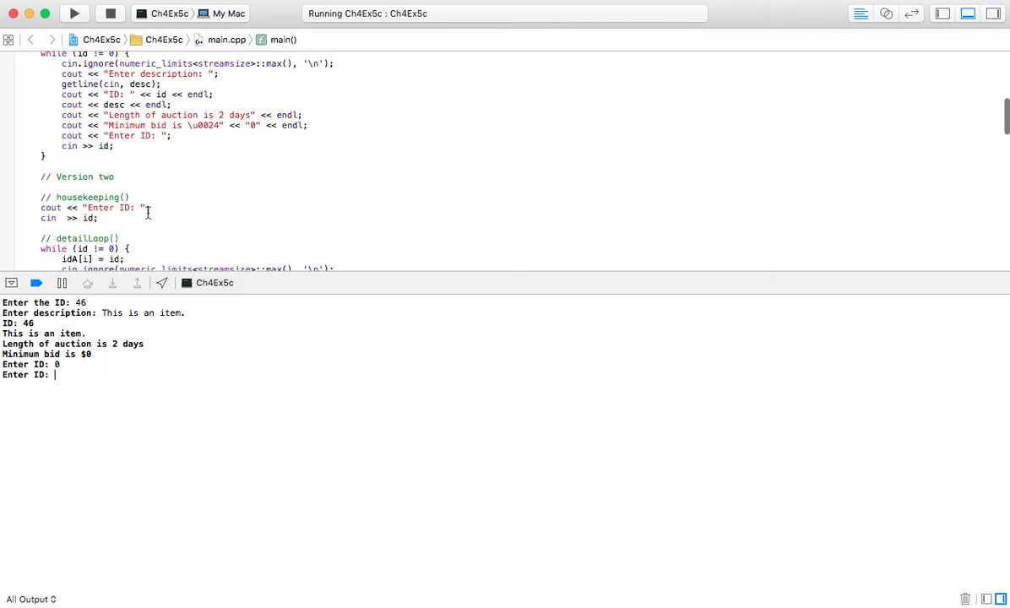
text(46)
text(This is one)
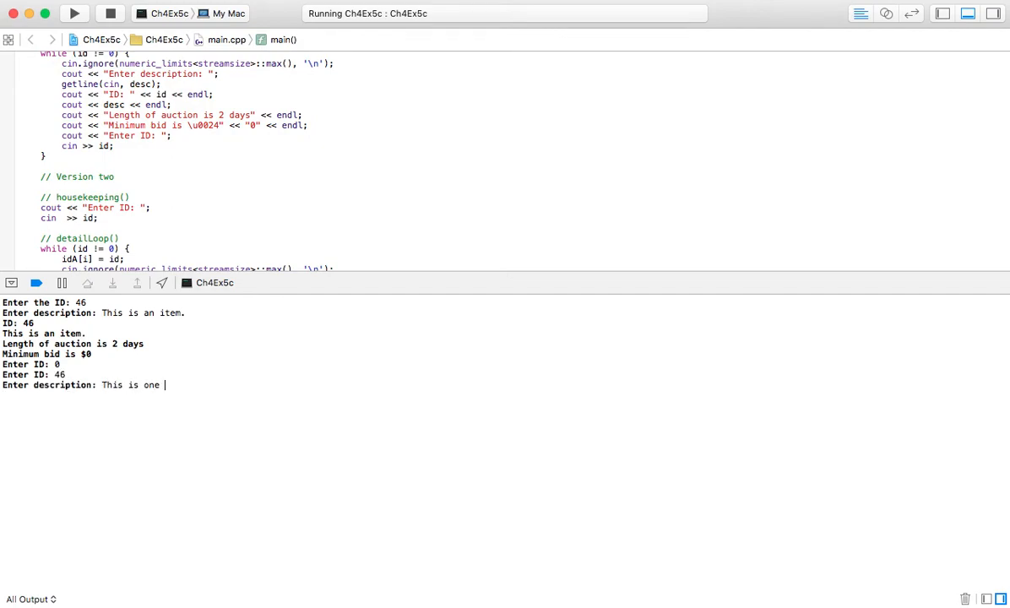
text(item.)
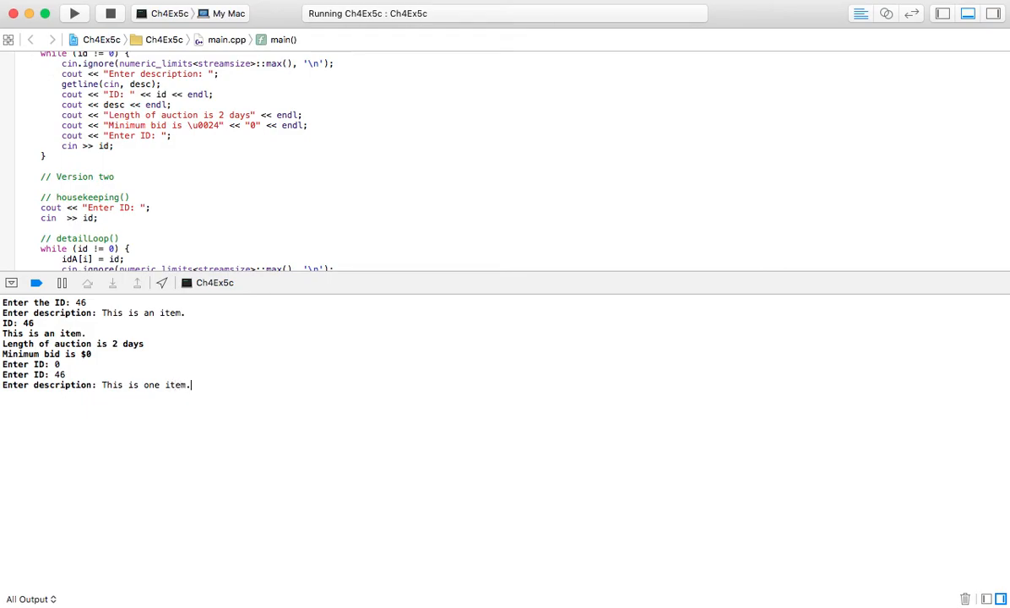
text(47)
text(This is the l)
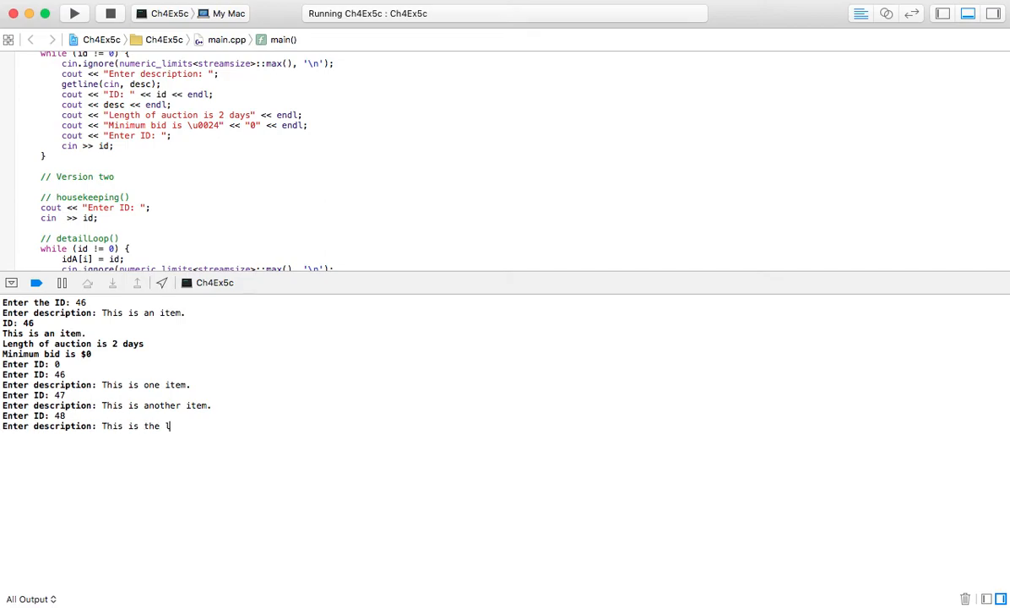
text(ast item.)
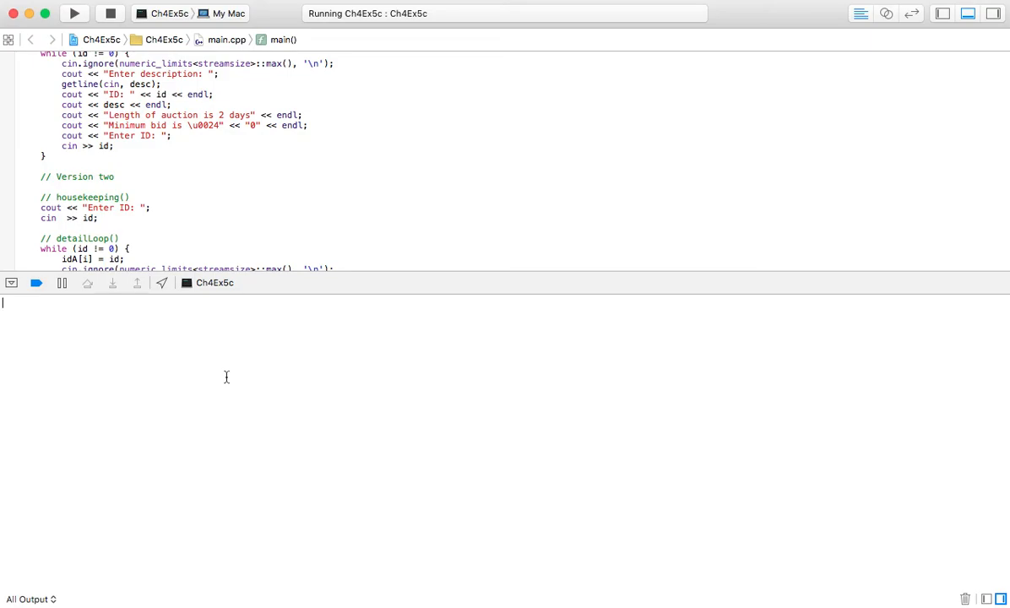
mouse_move(169, 378)
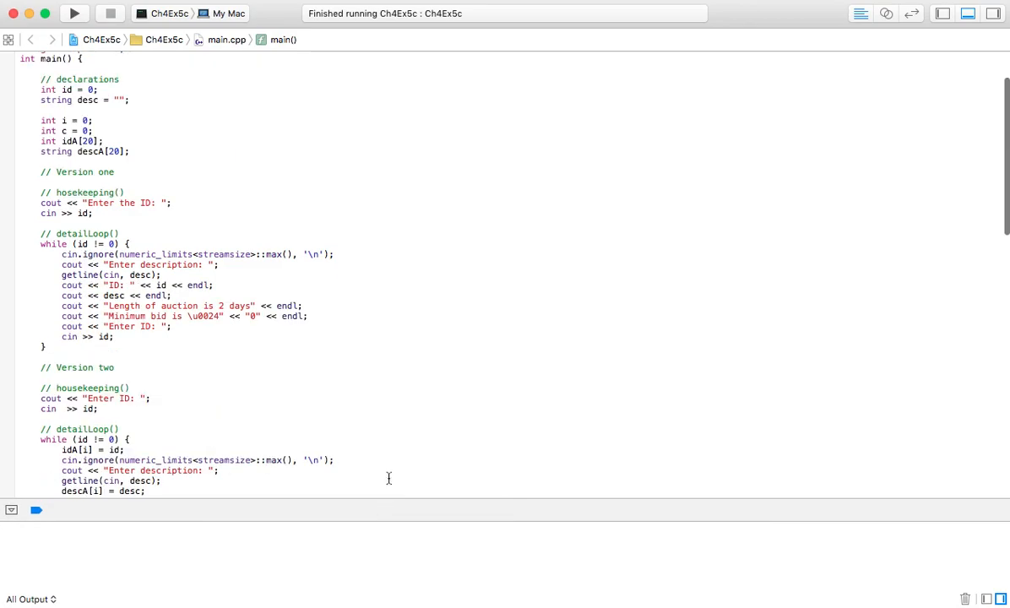
mouse_move(410, 341)
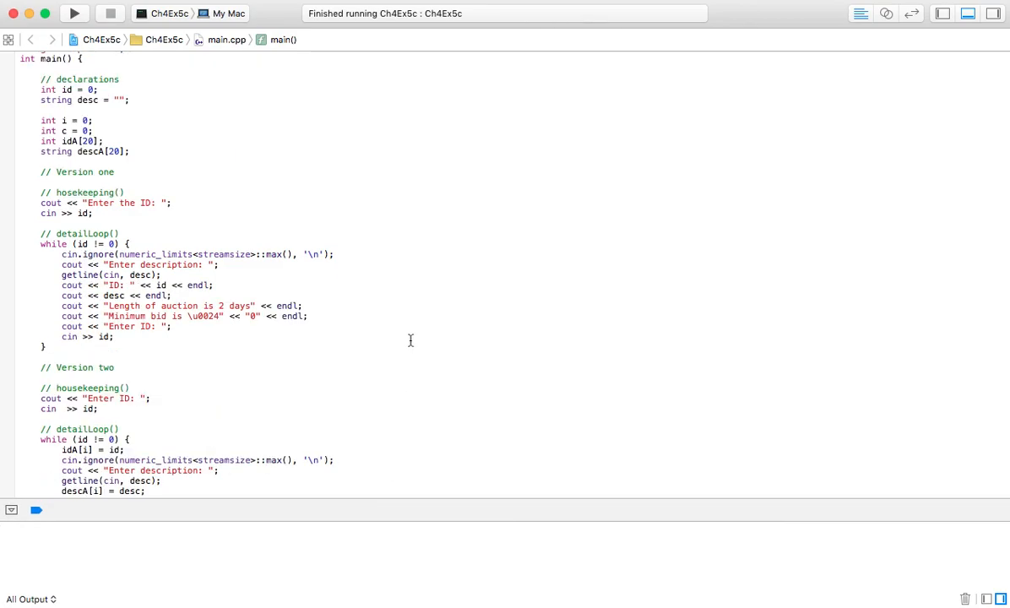